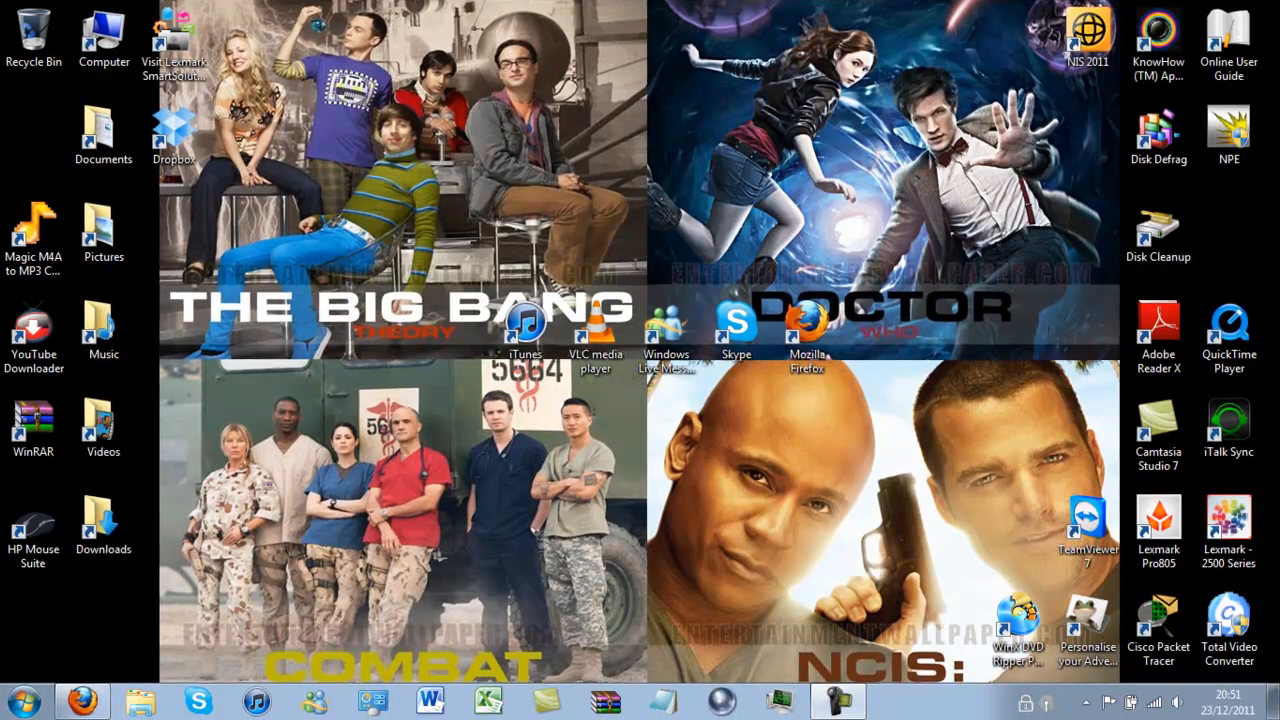
# Go to the Windows Live Essentials site and scroll down to the Other Programs list
pyautogui.click(82, 700)
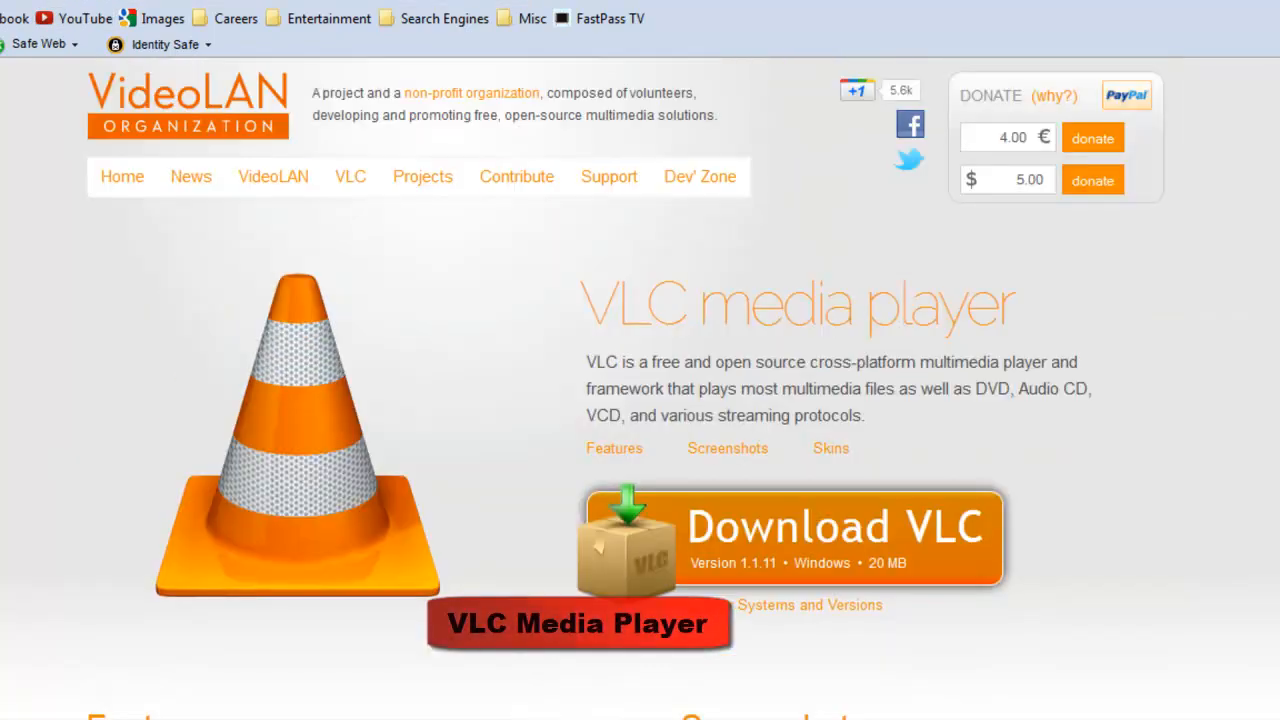
pyautogui.scroll(-3)
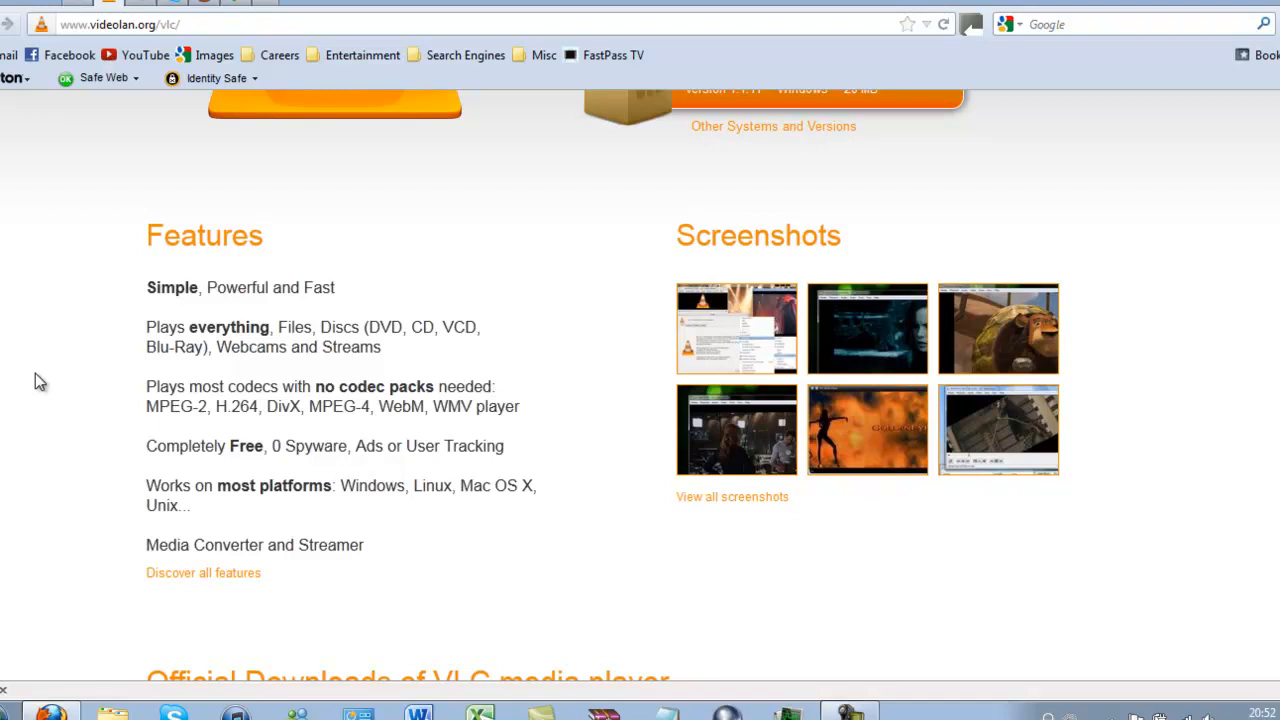
pyautogui.scroll(-3)
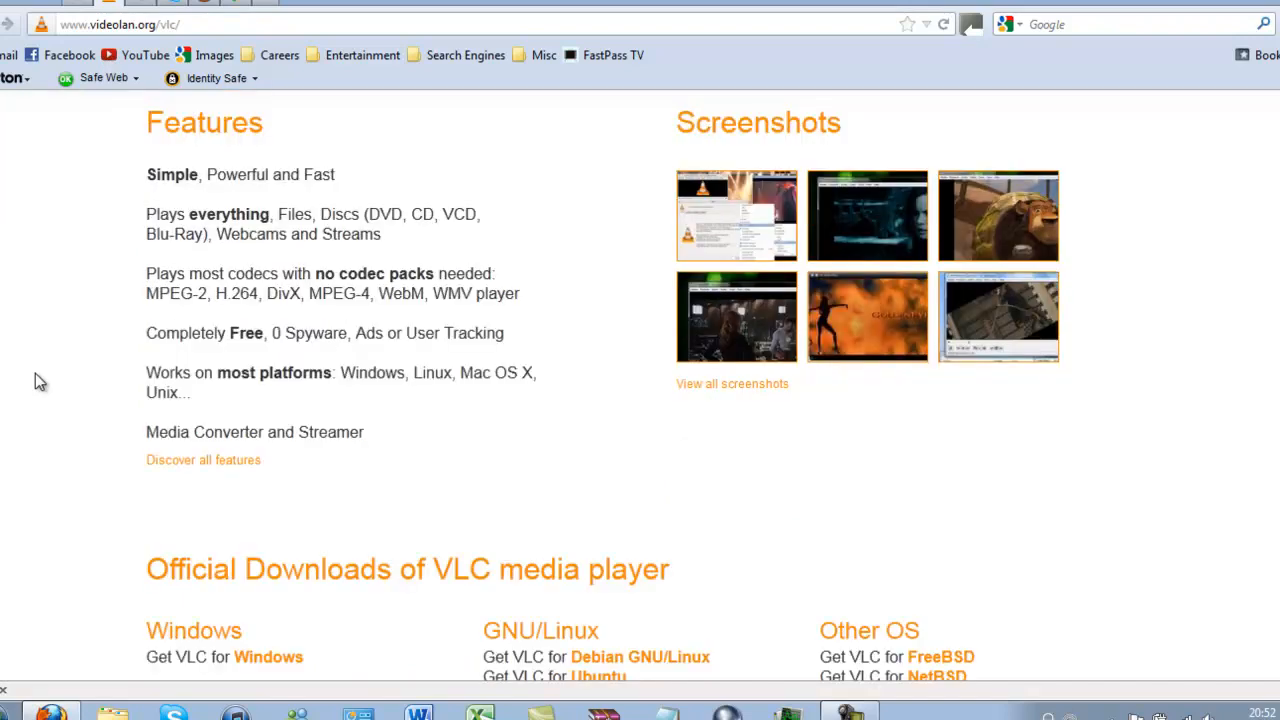
pyautogui.scroll(-3)
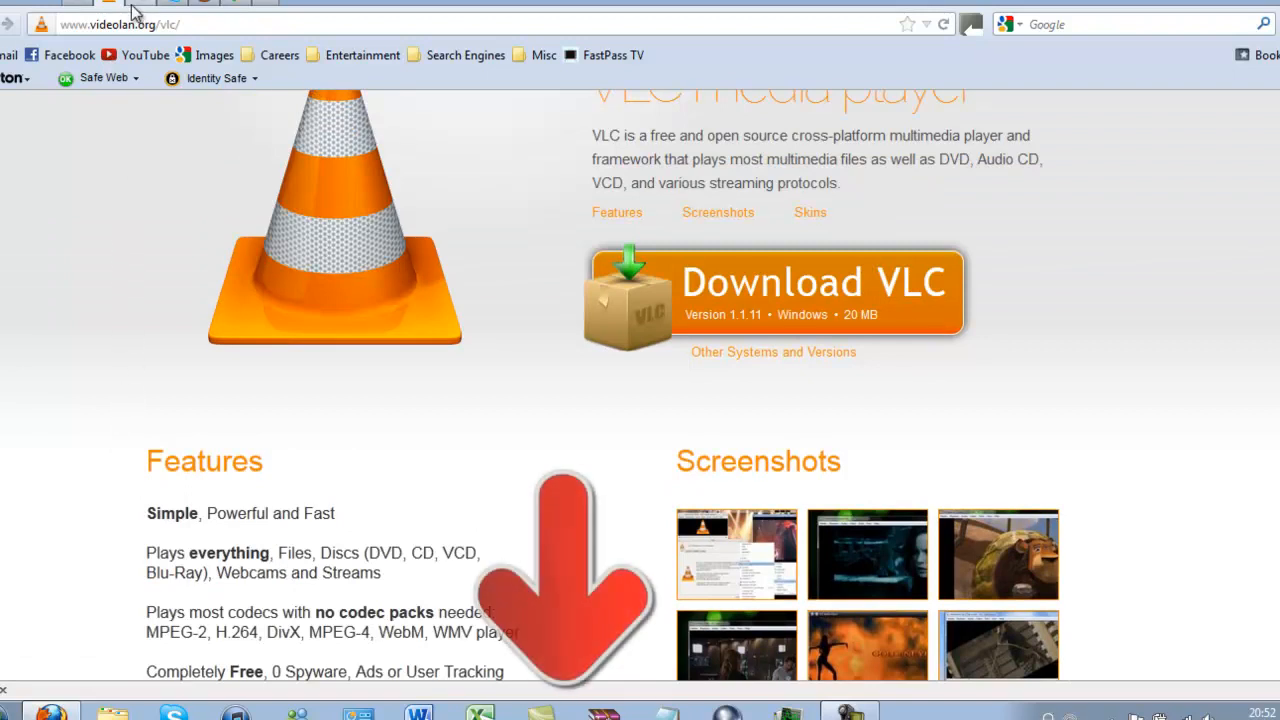
pyautogui.moveTo(130, 24)
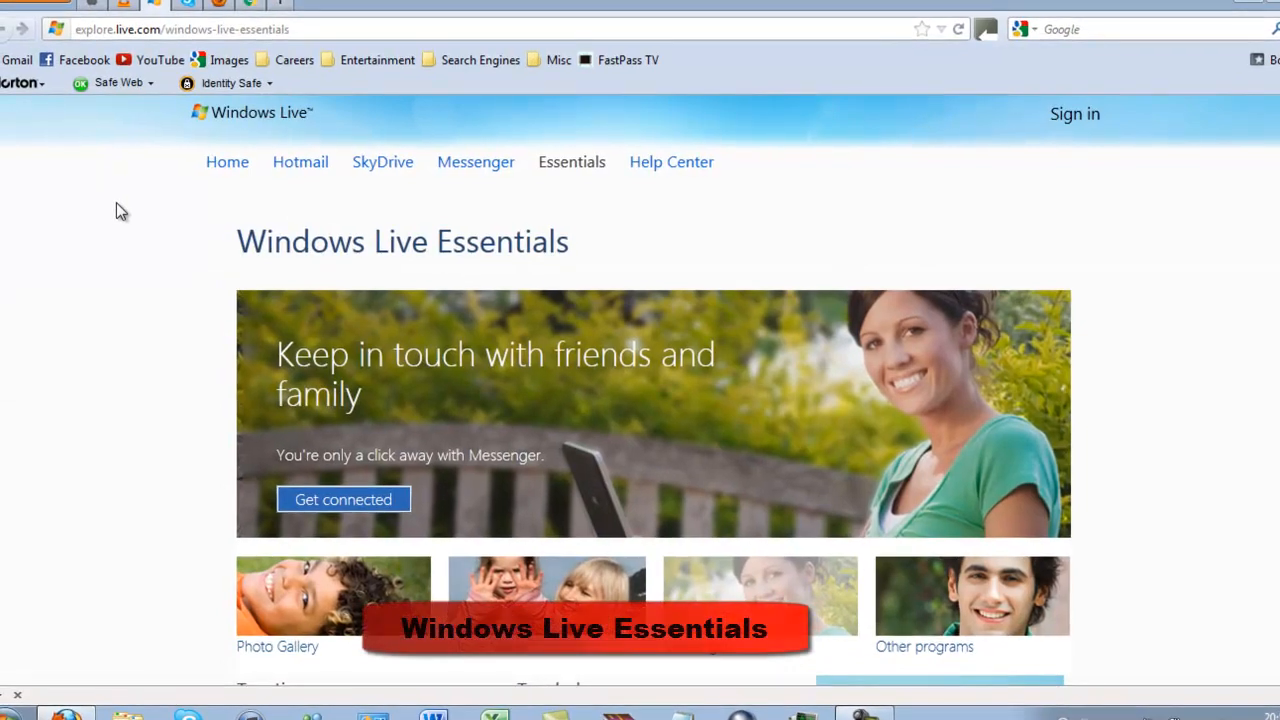
pyautogui.scroll(-3)
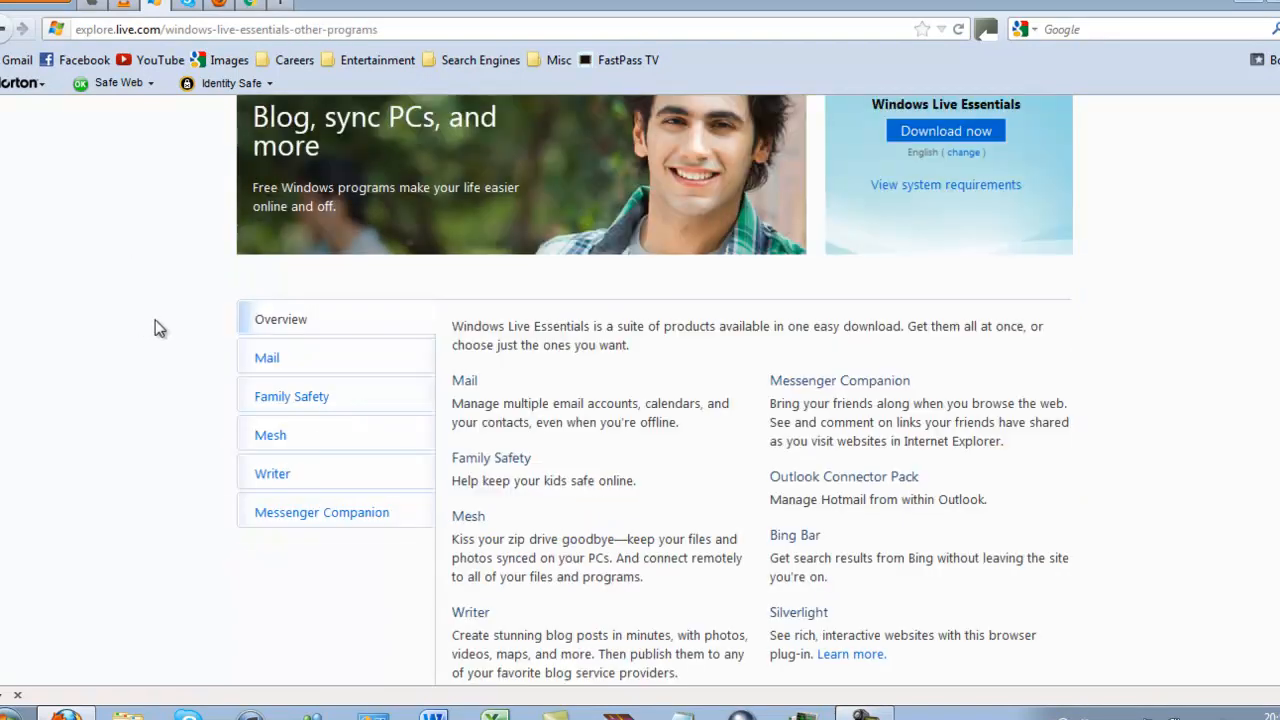
# Select Mail in the programs list to show the Windows Live Mail description
pyautogui.click(268, 356)
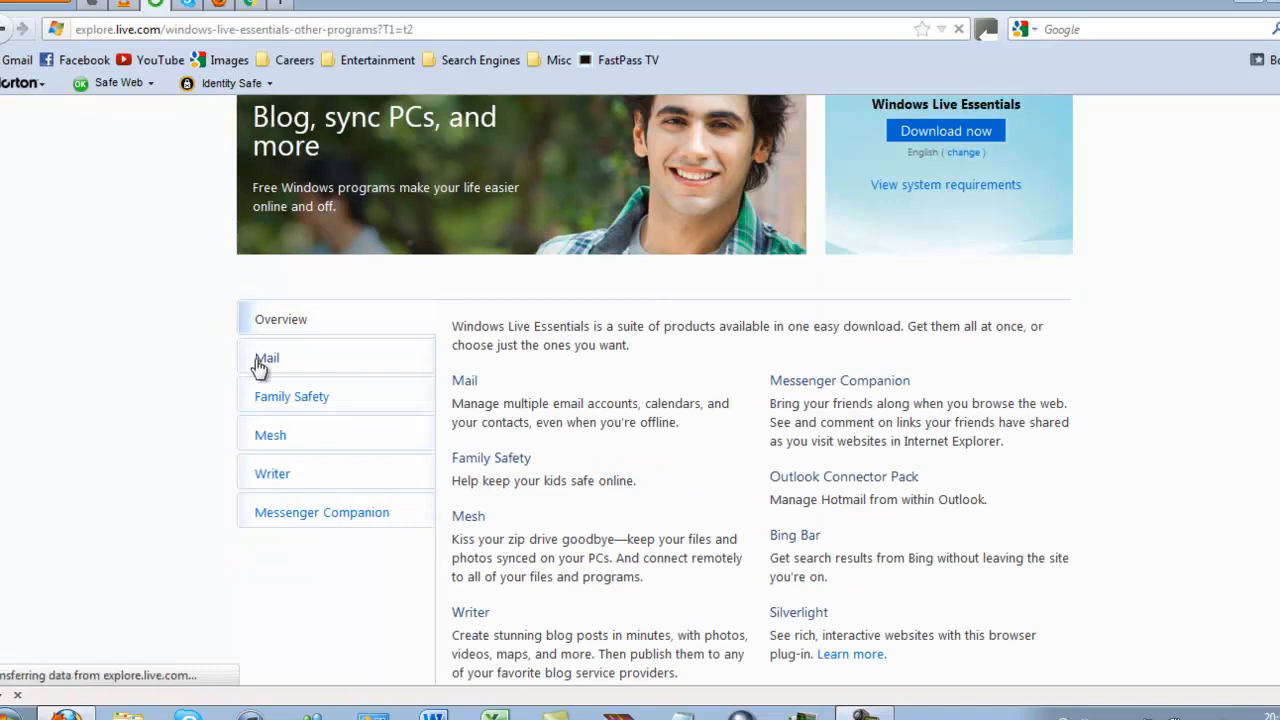
pyautogui.click(268, 356)
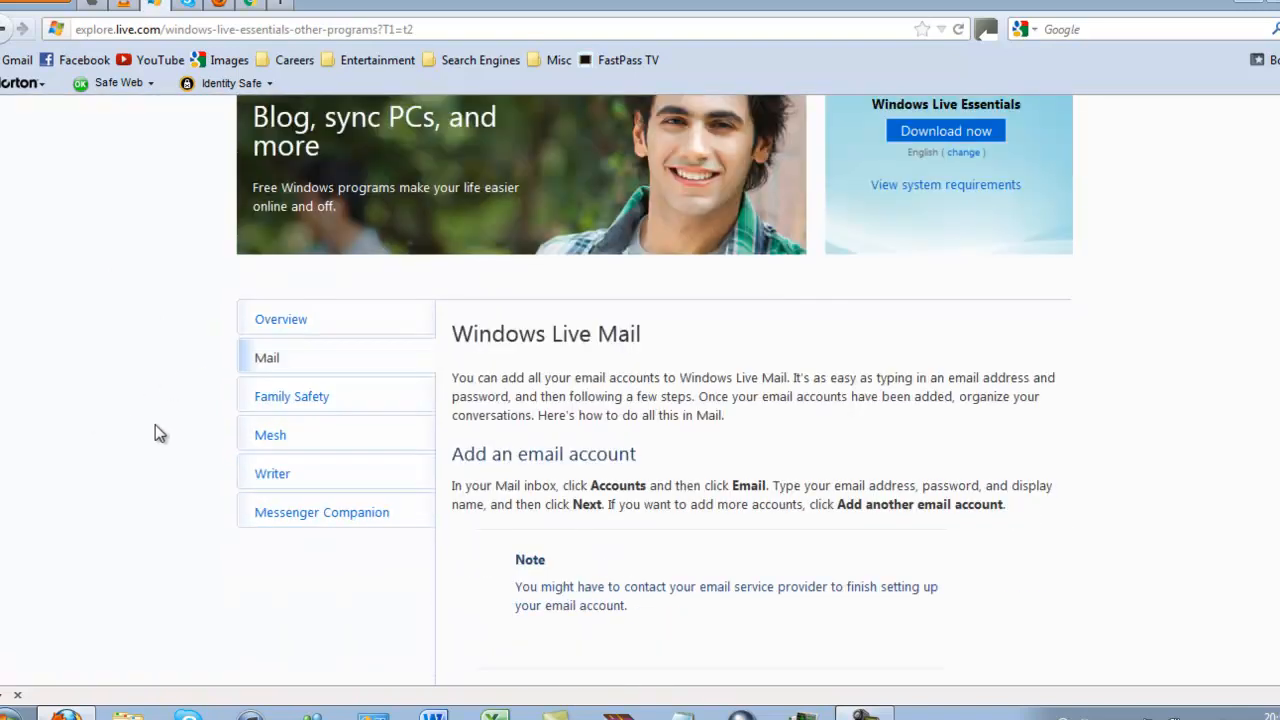
pyautogui.moveTo(192, 420)
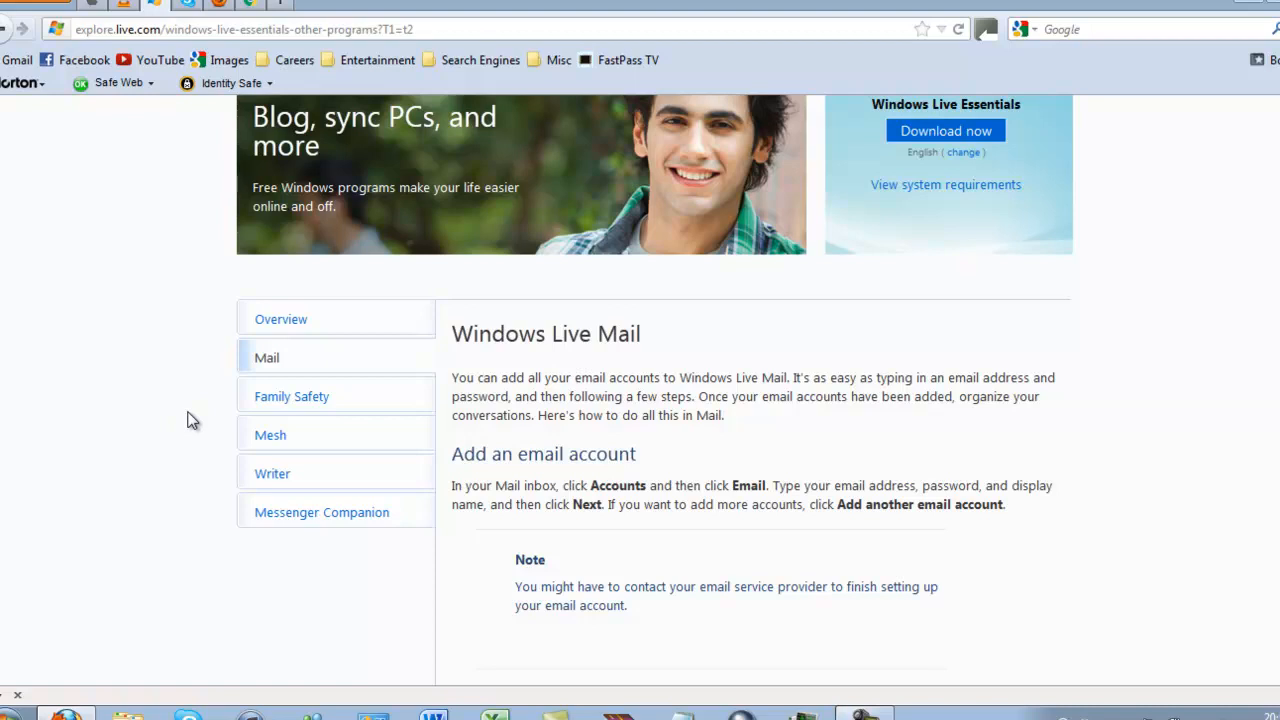
pyautogui.moveTo(292, 396)
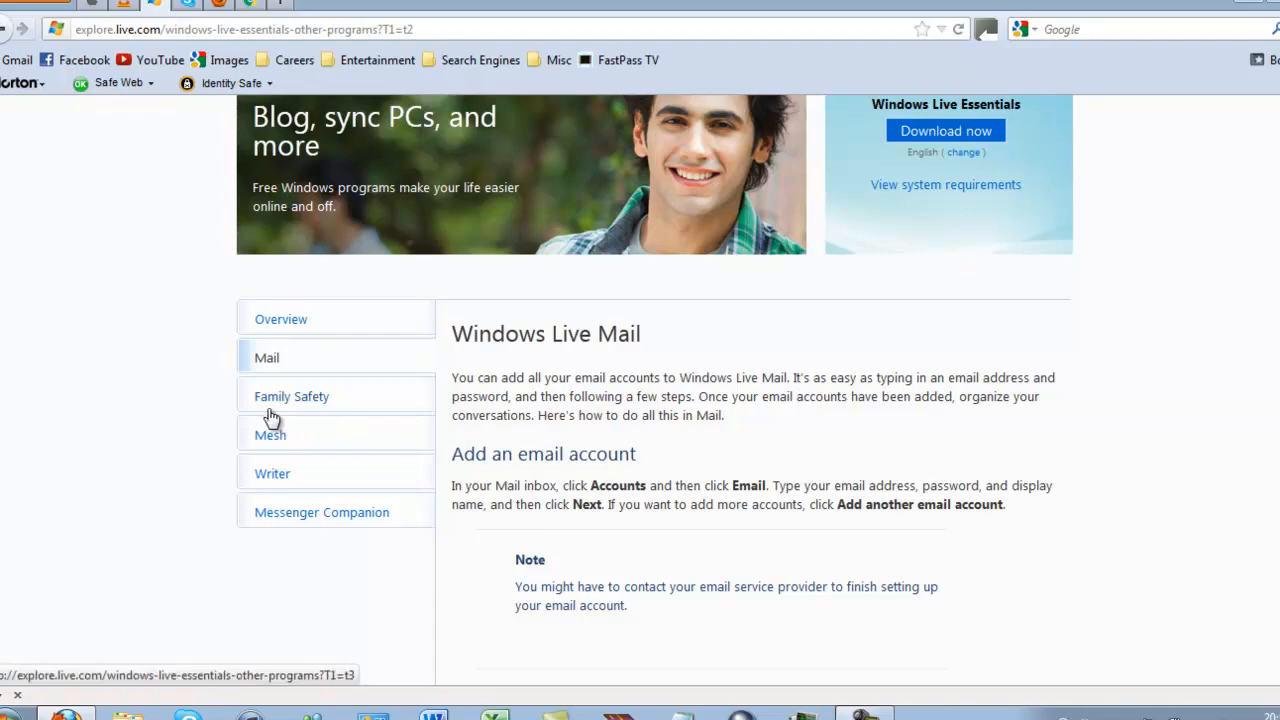
# Show the Family Safety description and scroll through the Mesh section below it
pyautogui.click(292, 396)
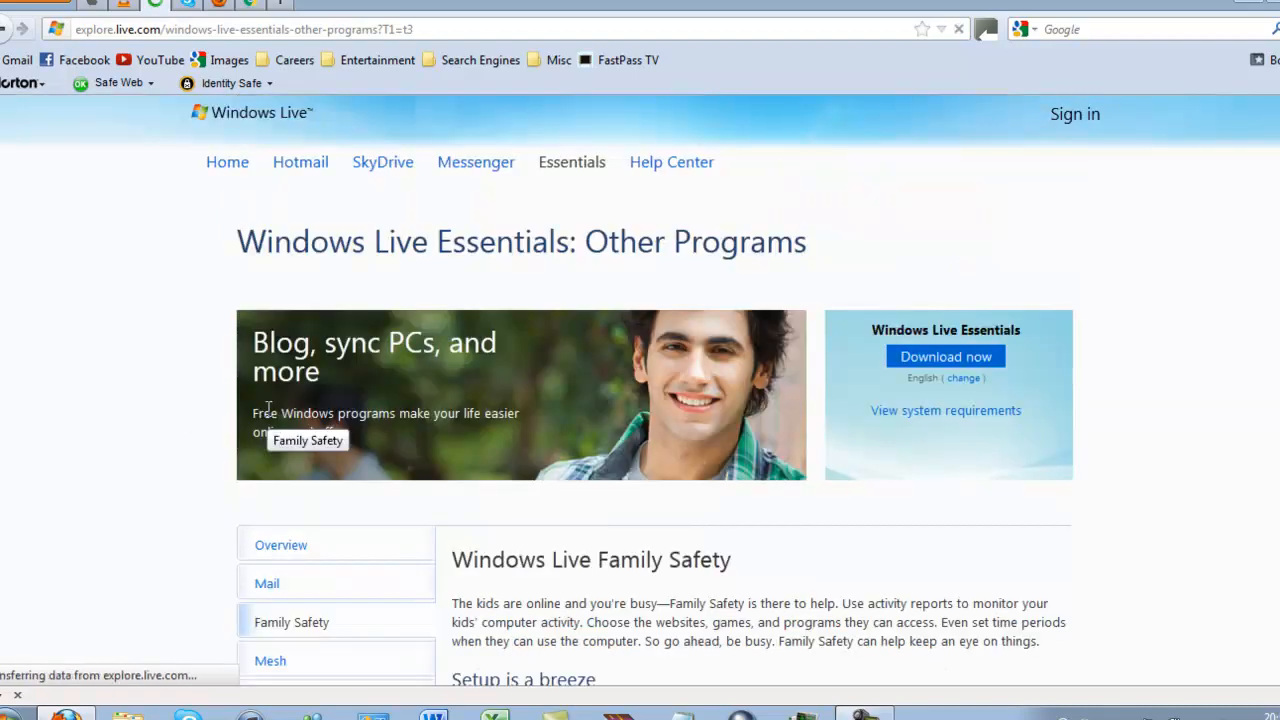
pyautogui.scroll(-3)
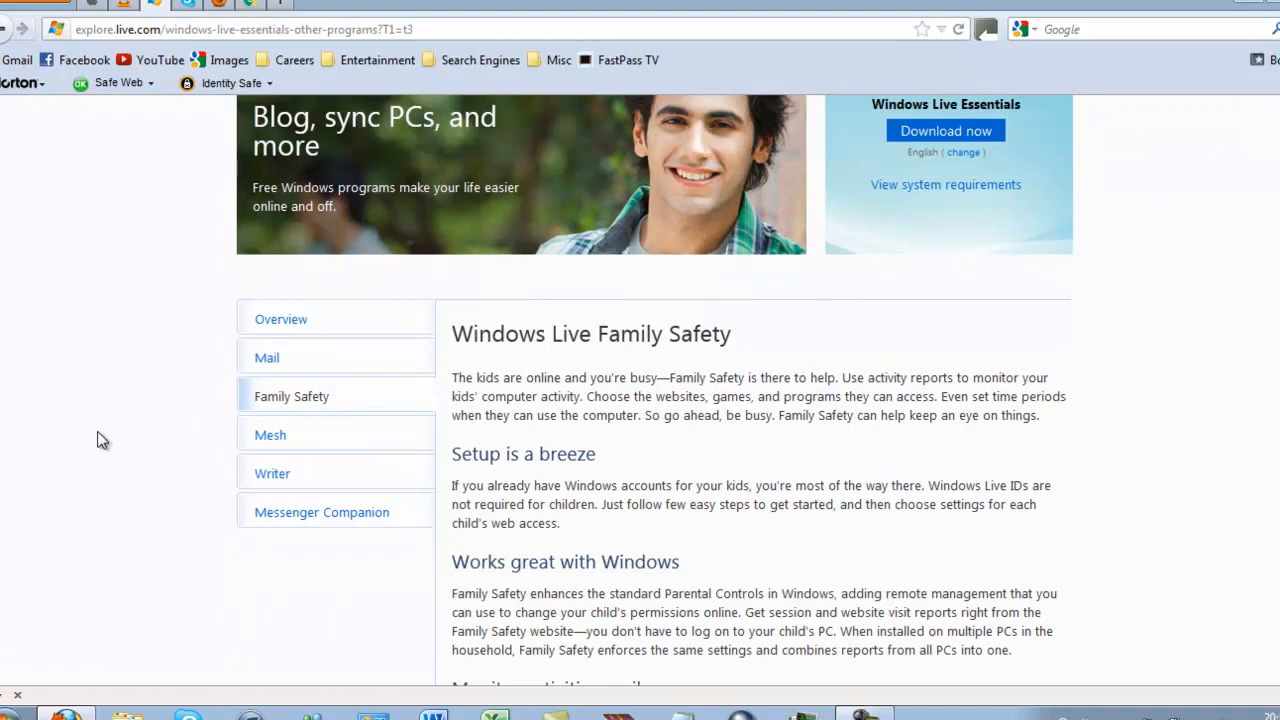
pyautogui.scroll(-3)
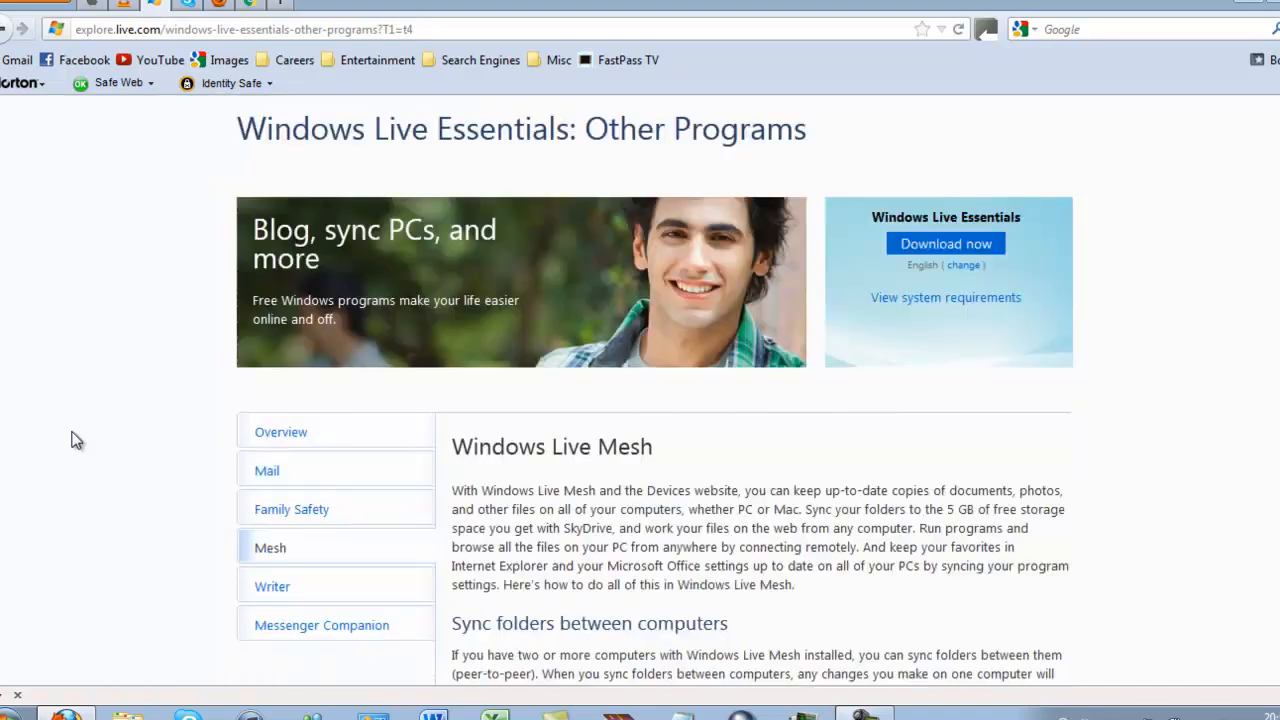
pyautogui.scroll(-3)
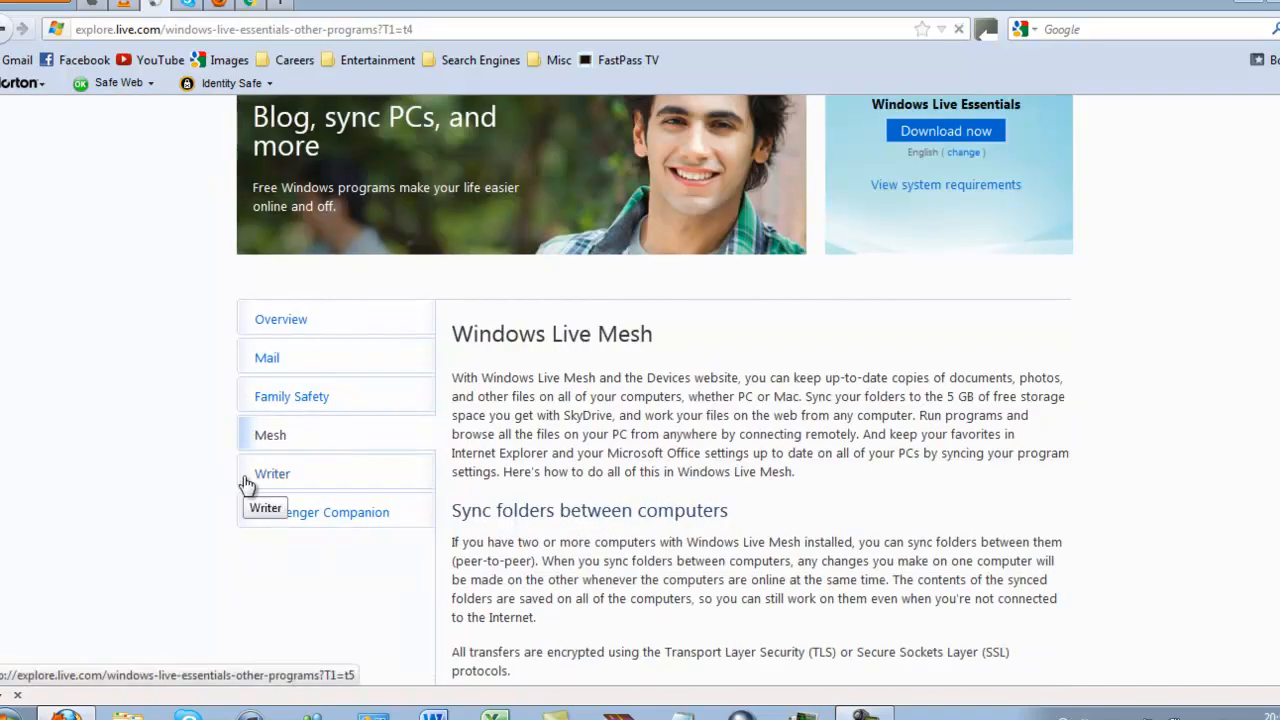
# Show the Windows Live Writer description with its add-a-blog and post-title steps
pyautogui.click(272, 472)
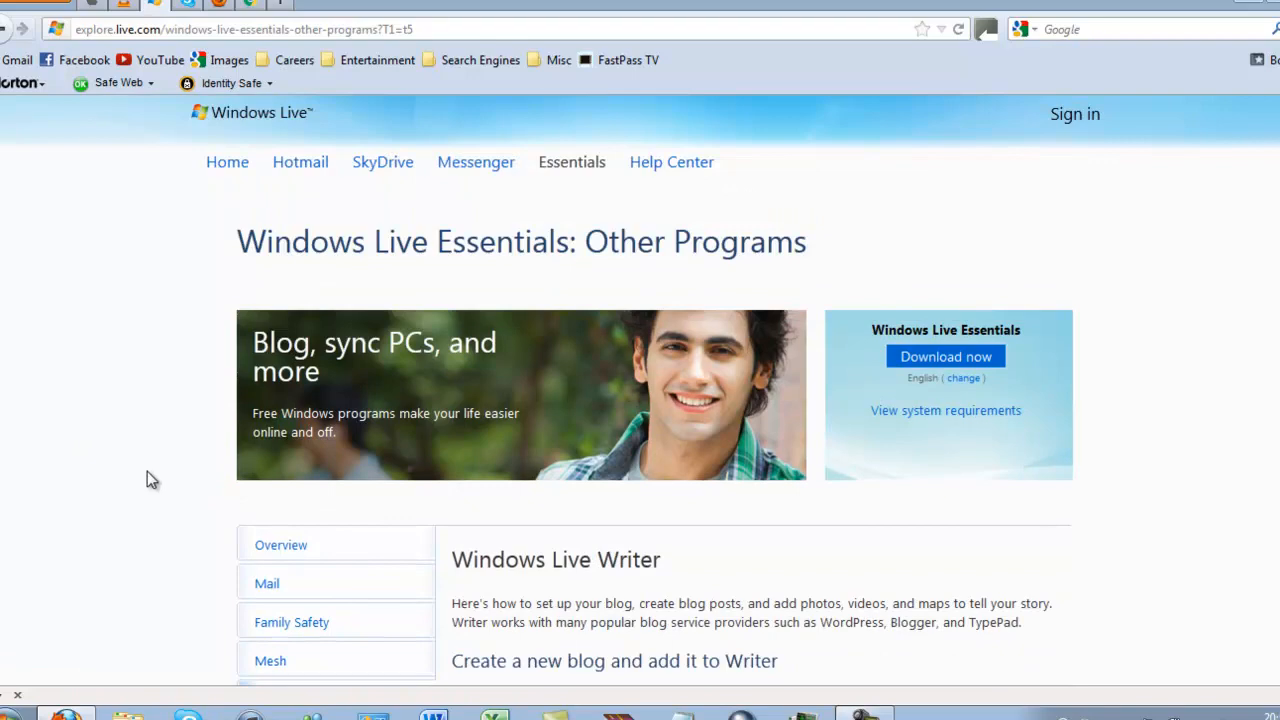
pyautogui.scroll(-3)
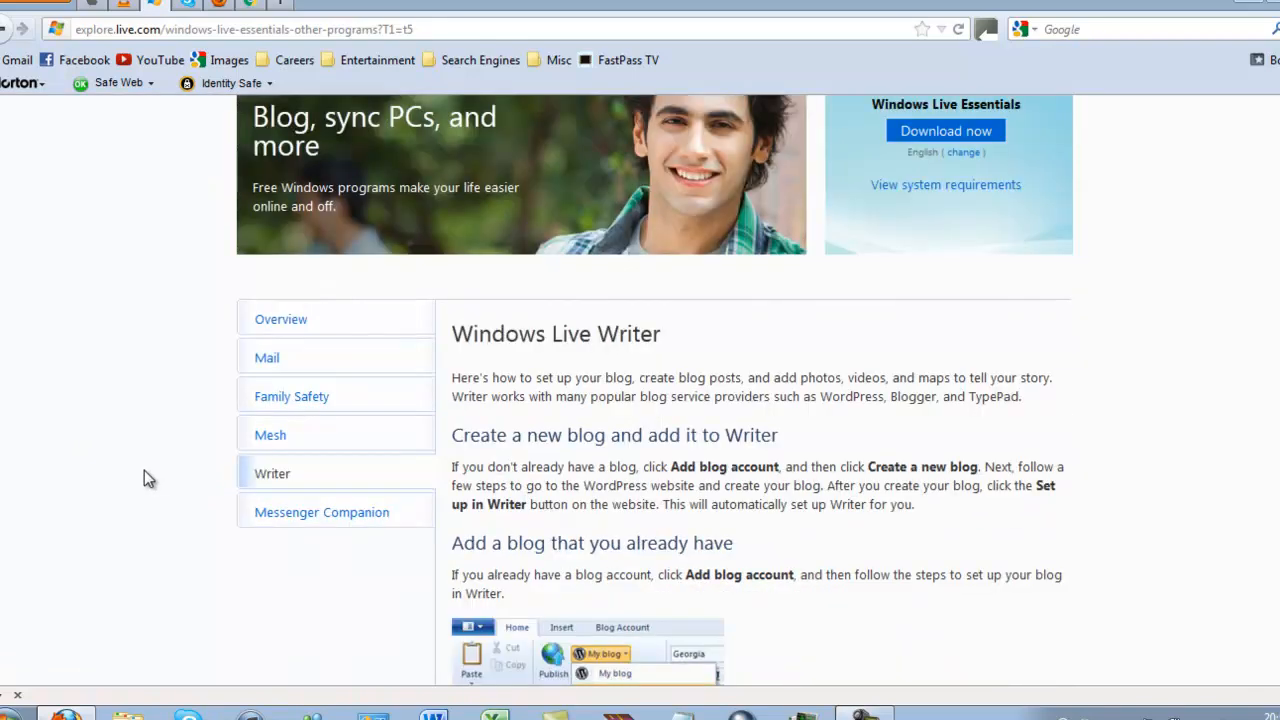
pyautogui.scroll(-3)
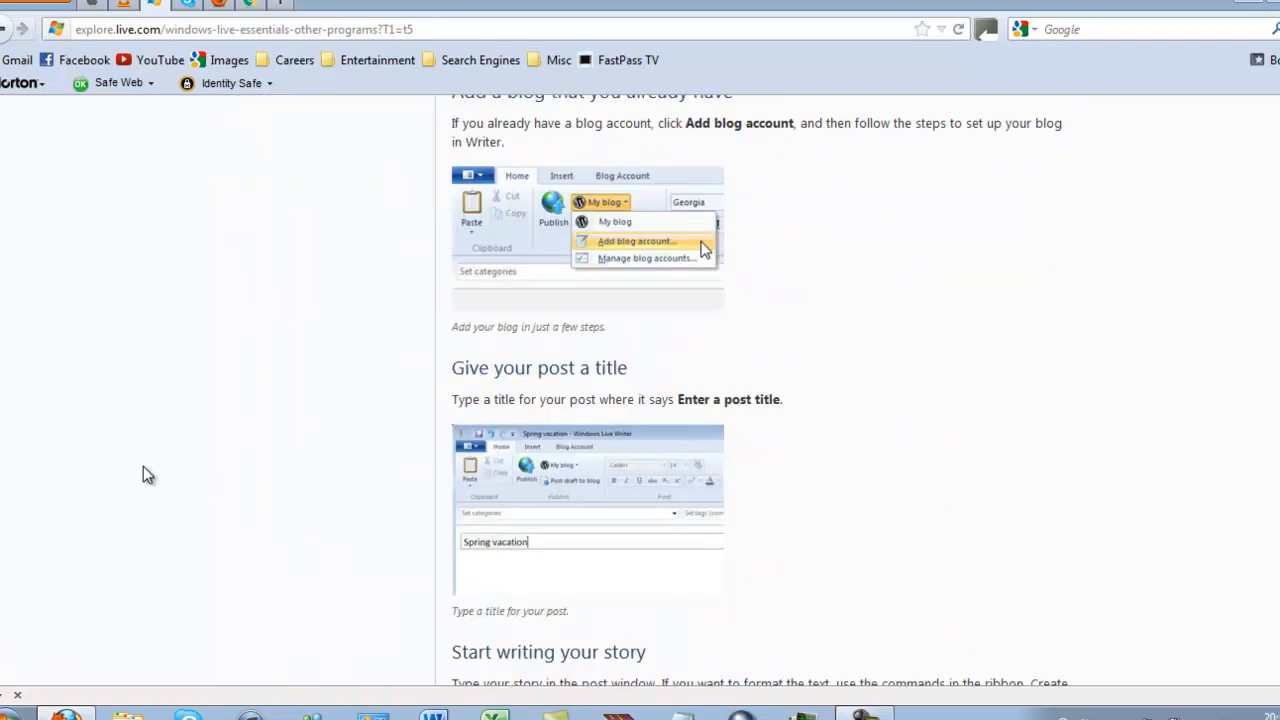
pyautogui.scroll(3)
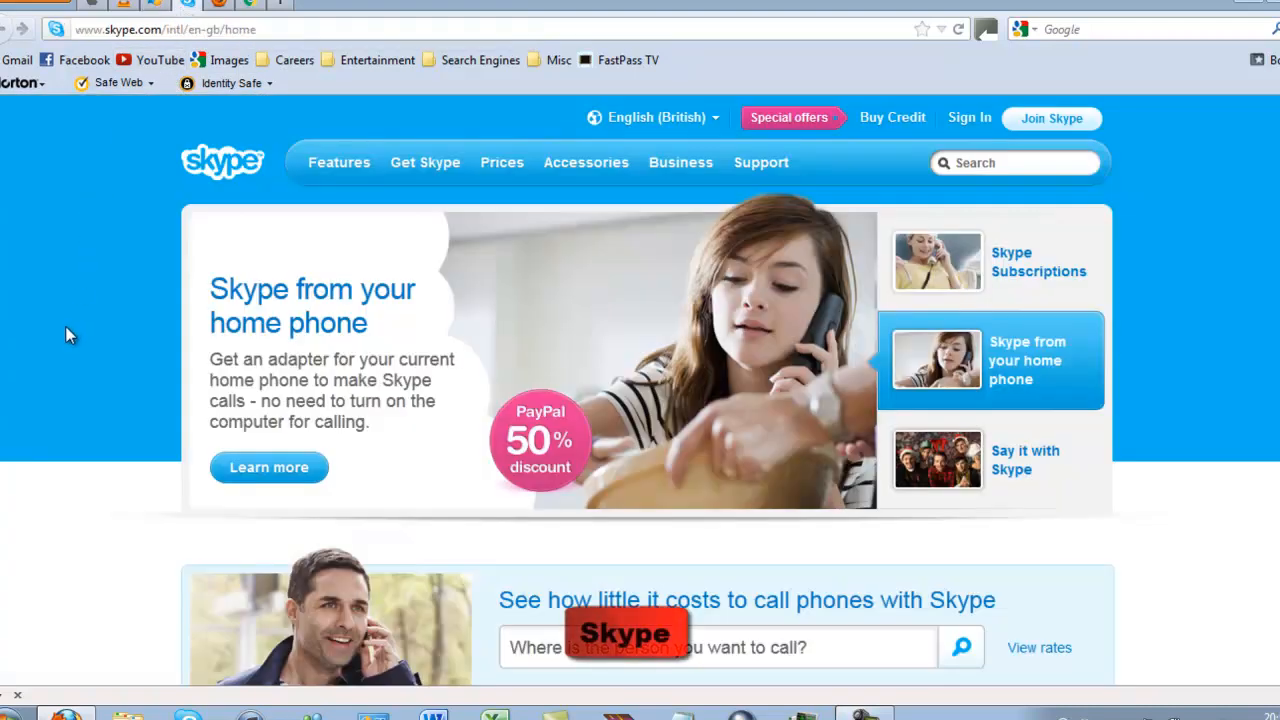
pyautogui.moveTo(68, 336)
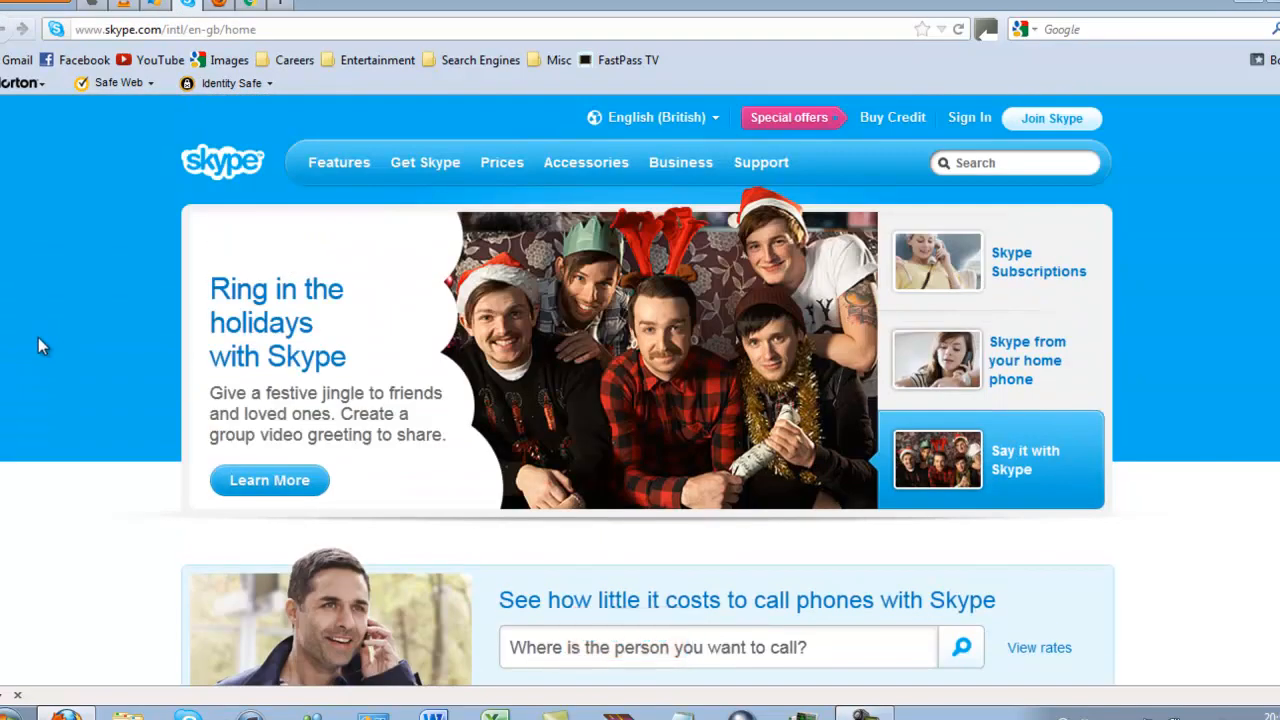
pyautogui.moveTo(38, 372)
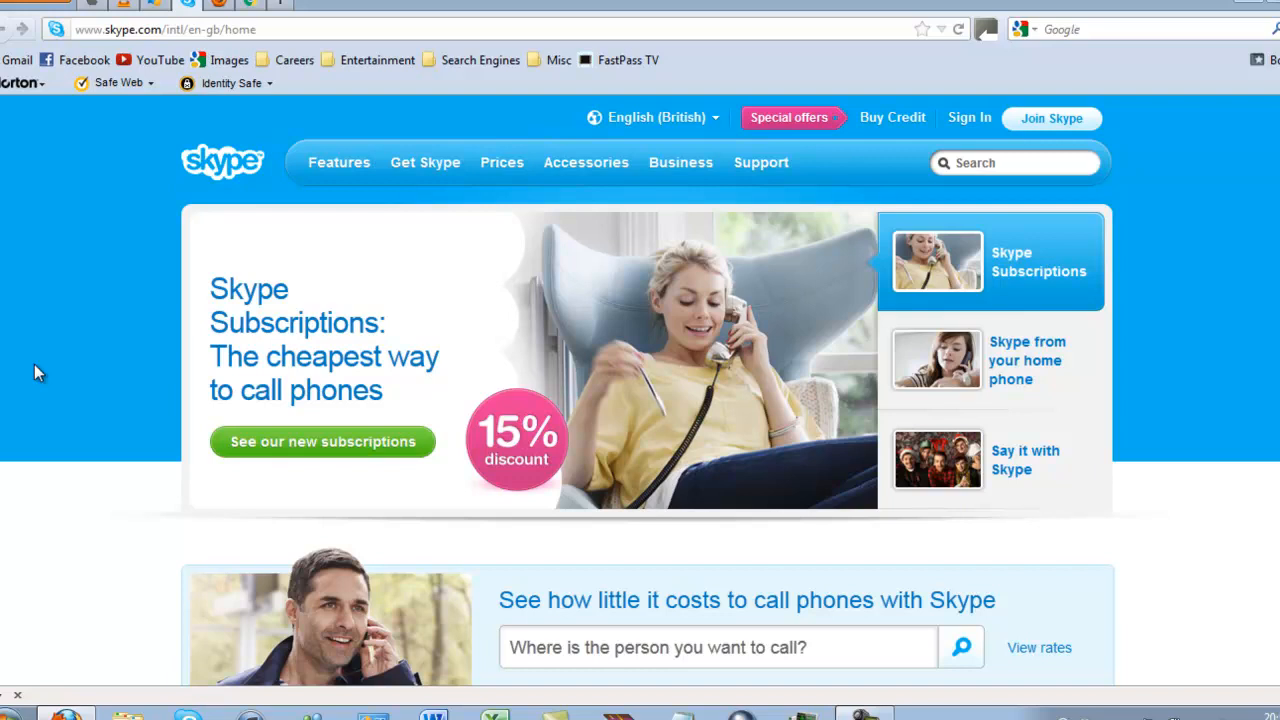
pyautogui.moveTo(204, 8)
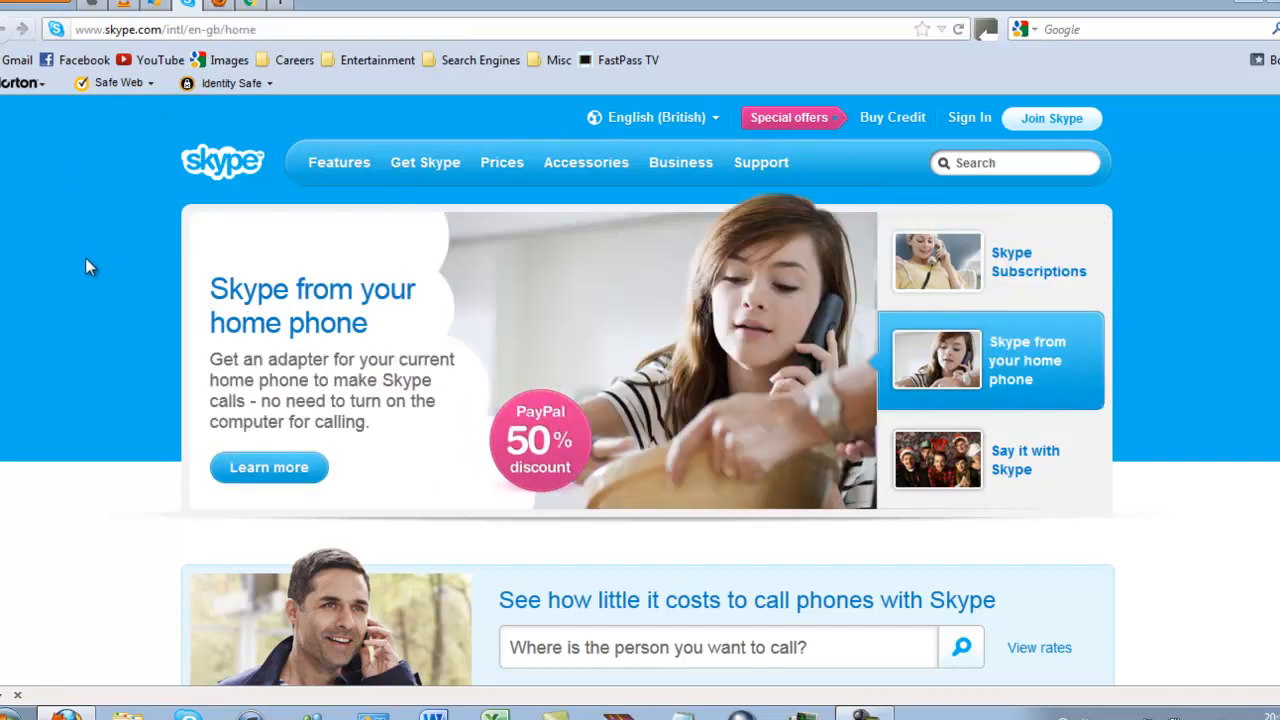
# Scroll down the Skype home page past the rotating banner offers
pyautogui.scroll(-3)
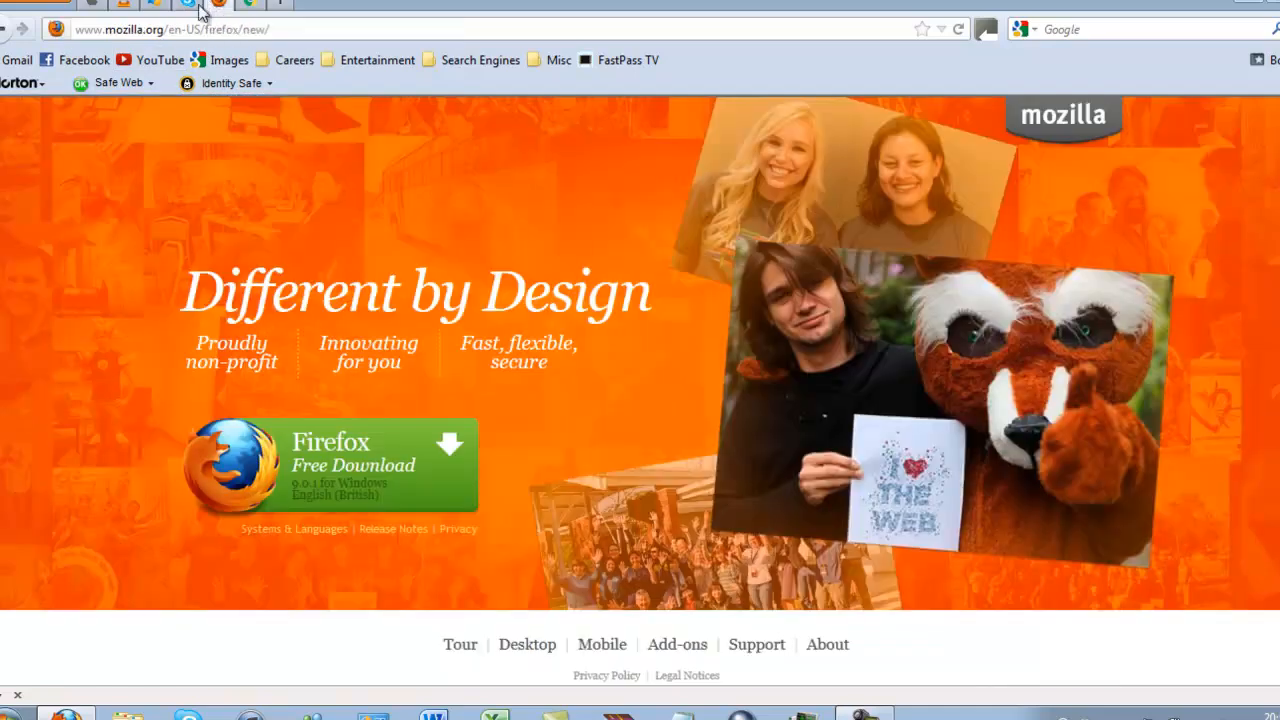
pyautogui.moveTo(90, 280)
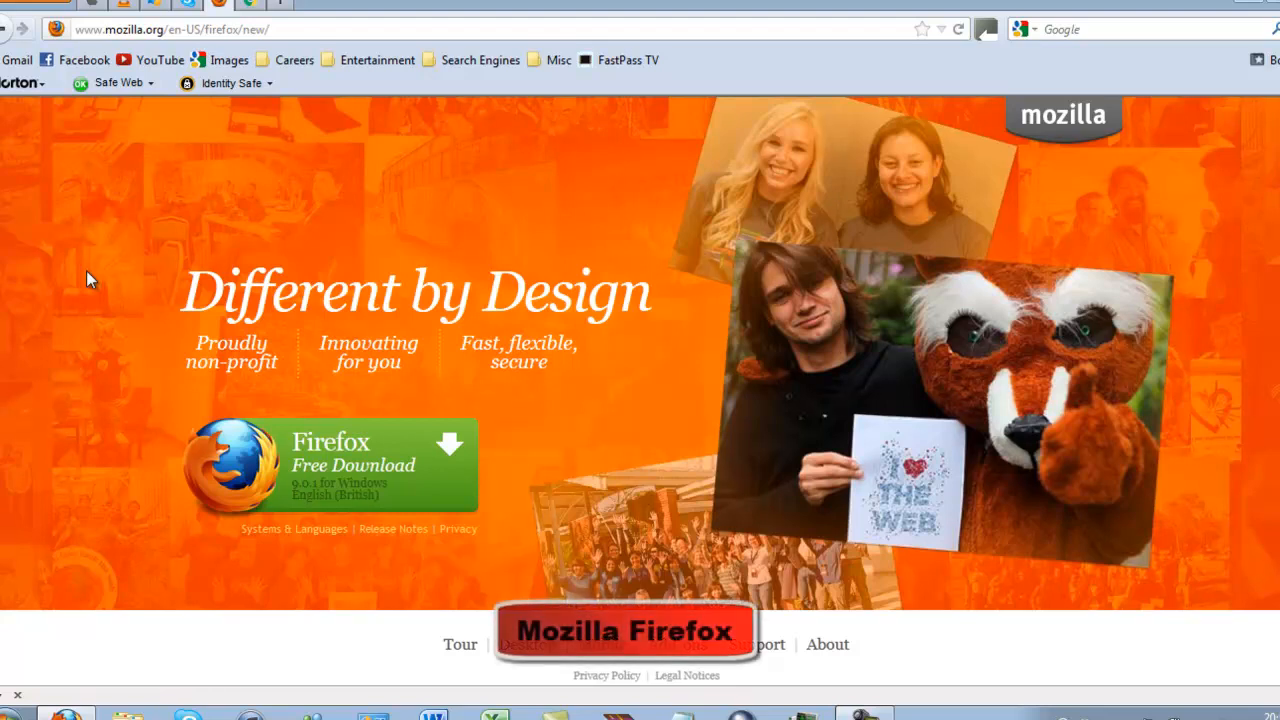
pyautogui.moveTo(146, 540)
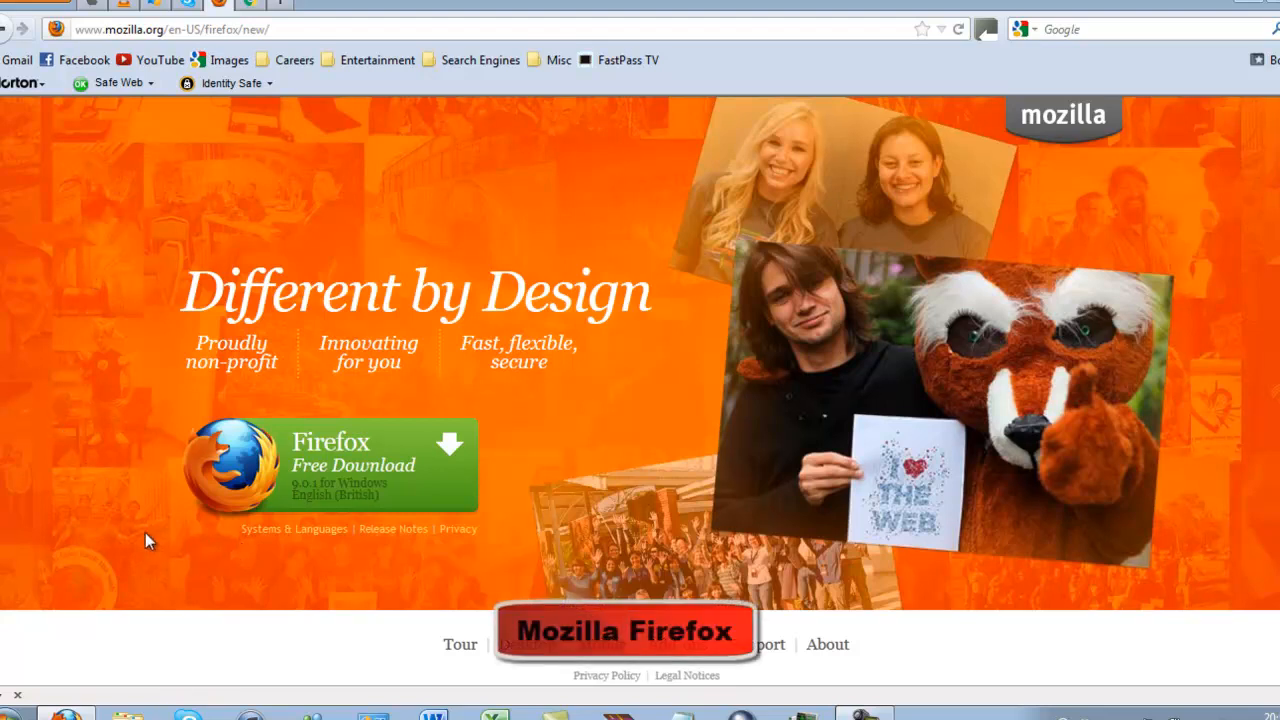
# Scroll down Mozilla's 'Different by Design' Firefox page to the free download offer
pyautogui.scroll(-3)
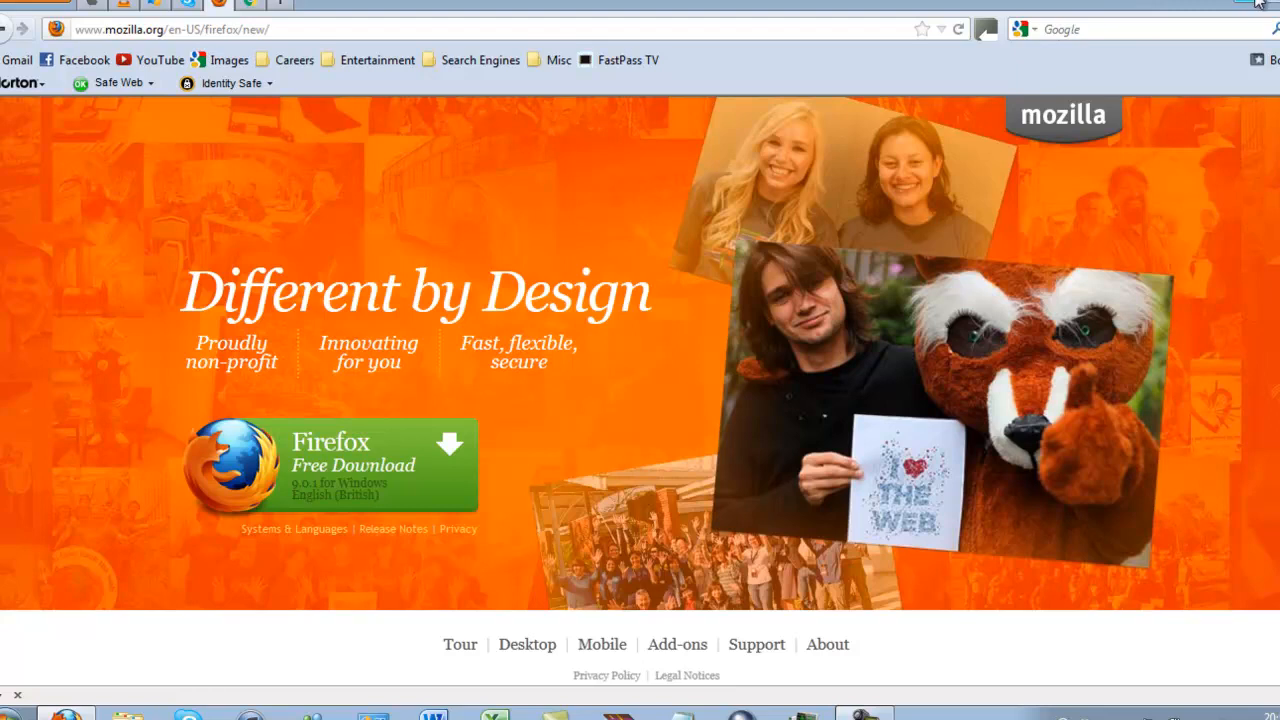
pyautogui.moveTo(100, 14)
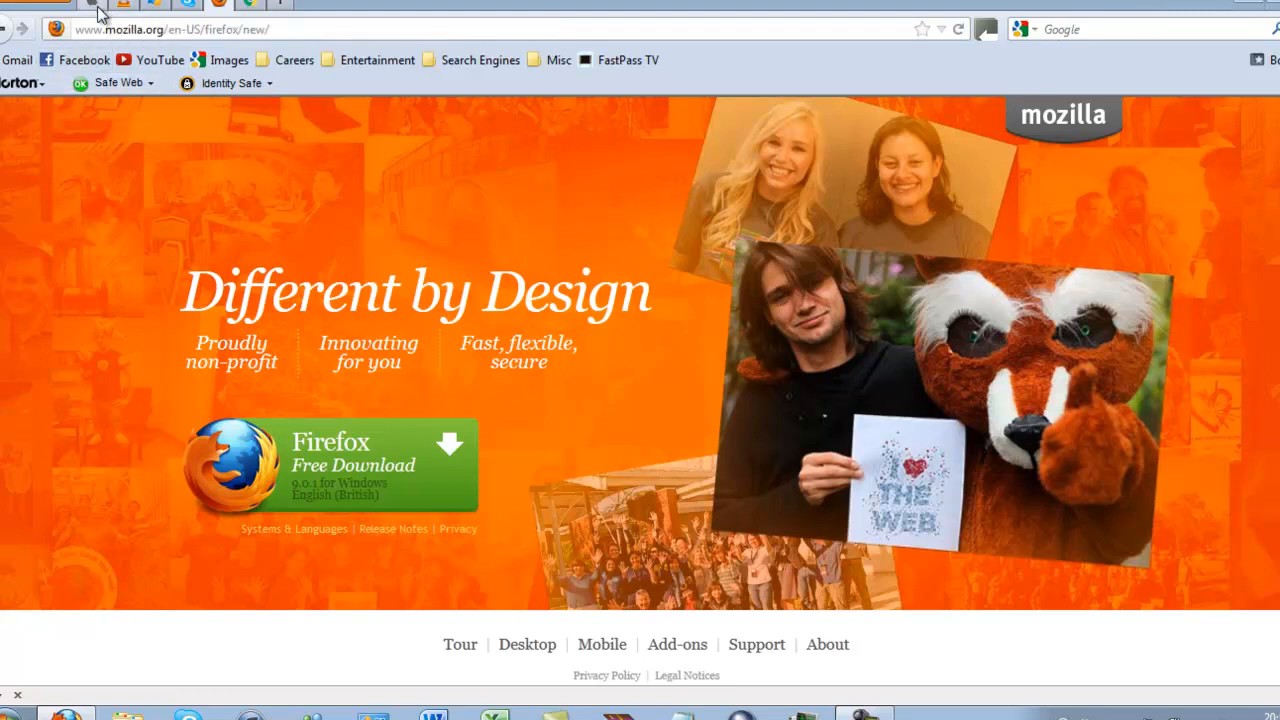
pyautogui.moveTo(240, 184)
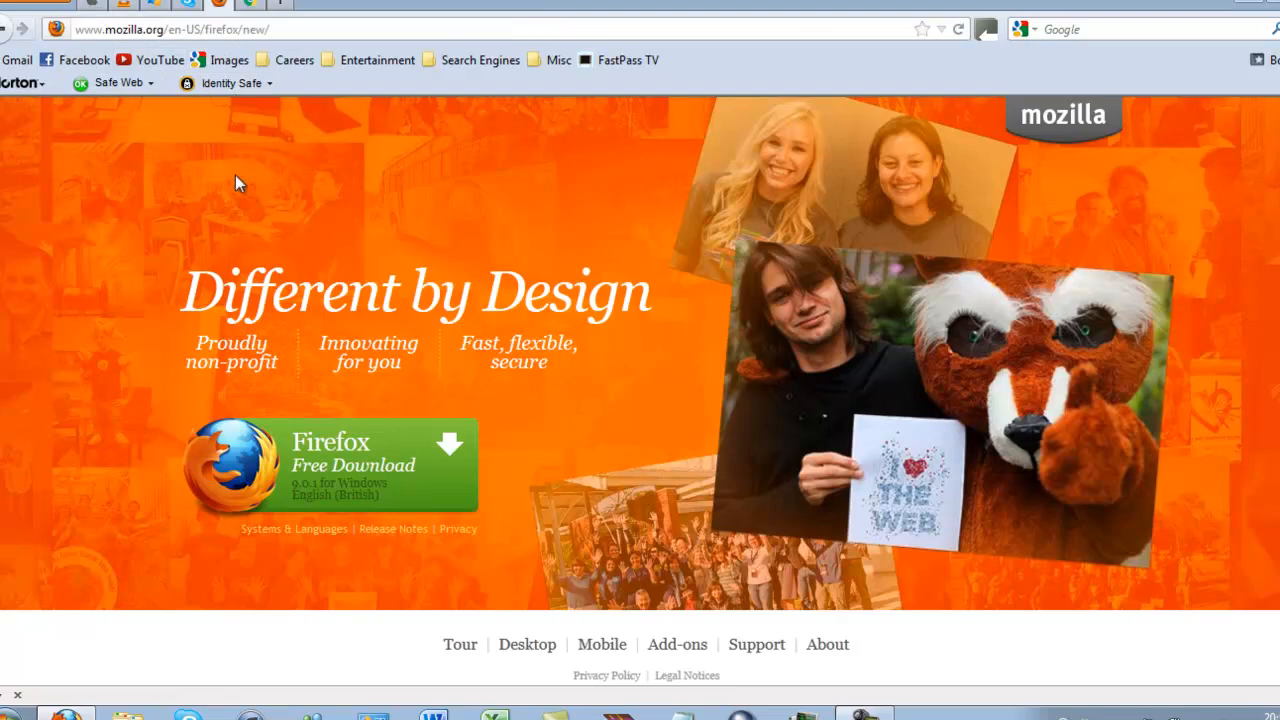
pyautogui.moveTo(1248, 6)
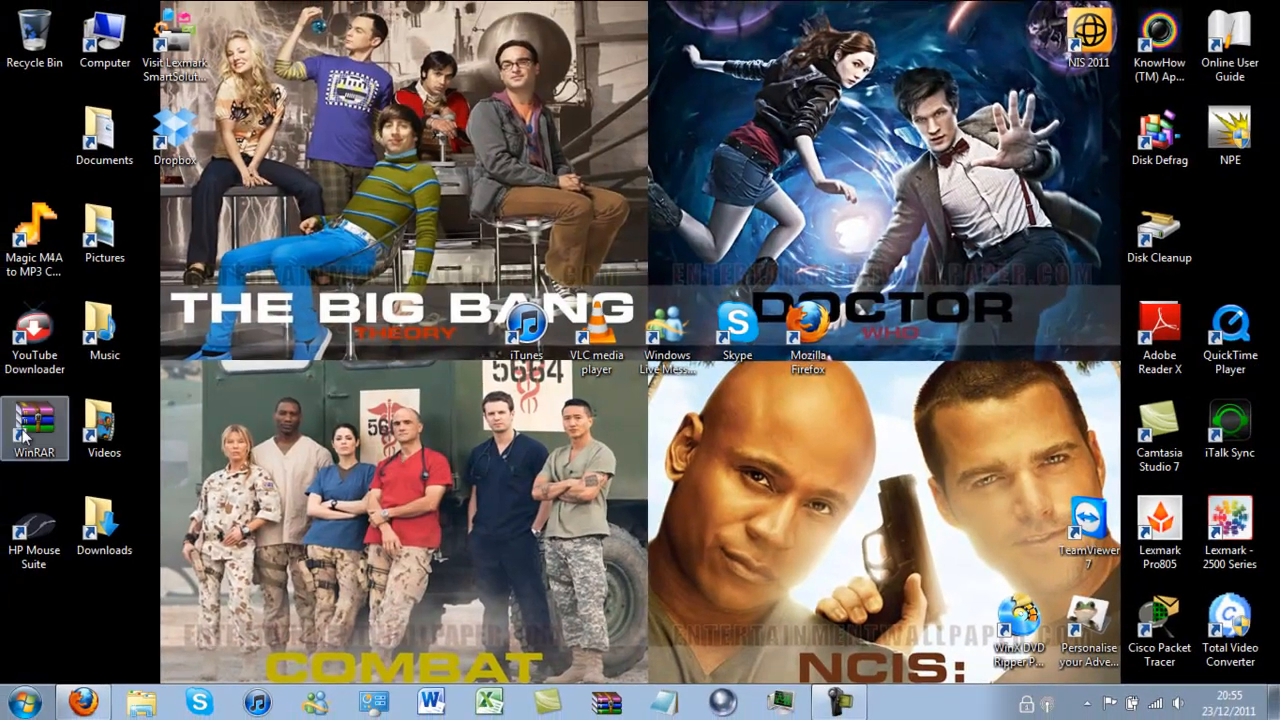
pyautogui.click(36, 340)
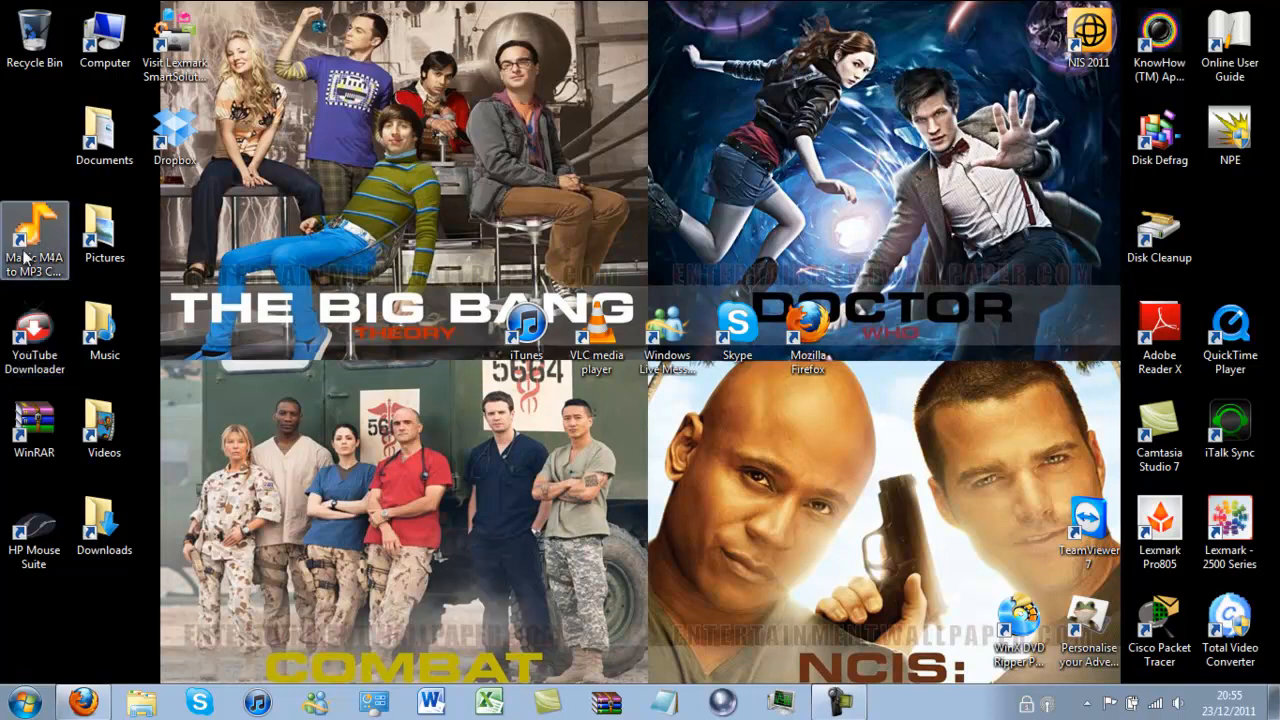
pyautogui.moveTo(60, 284)
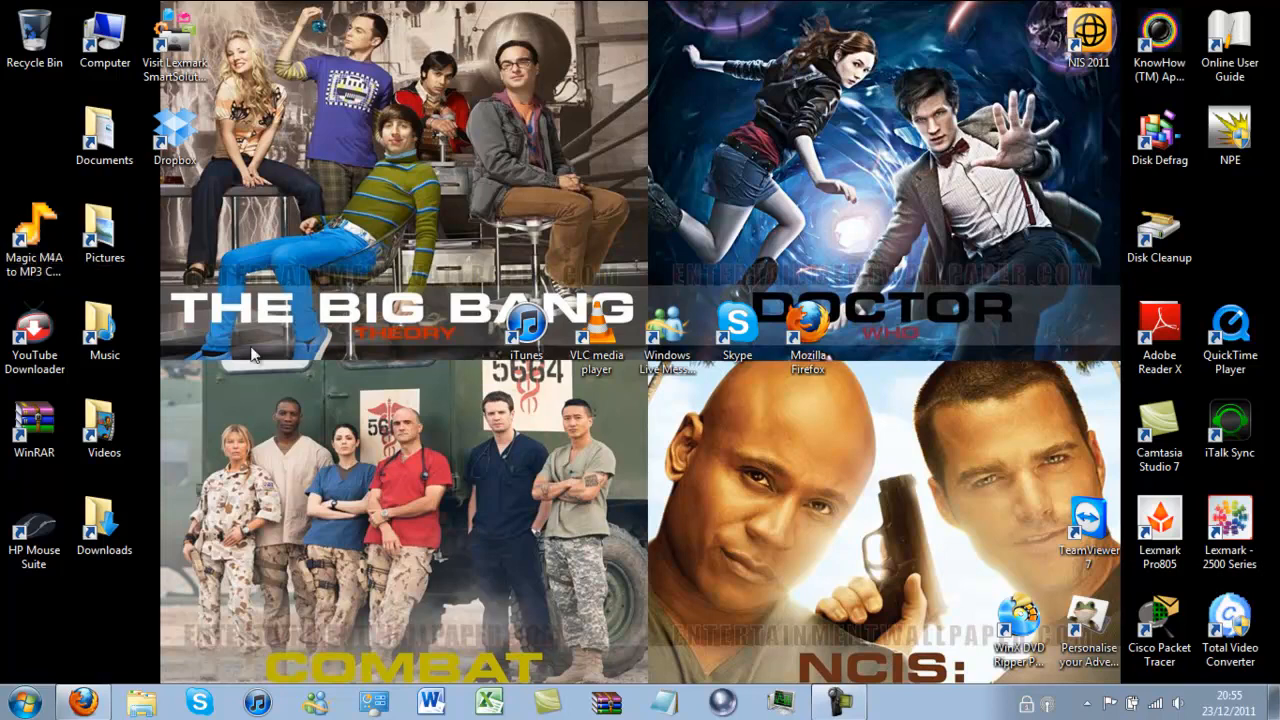
pyautogui.moveTo(852, 422)
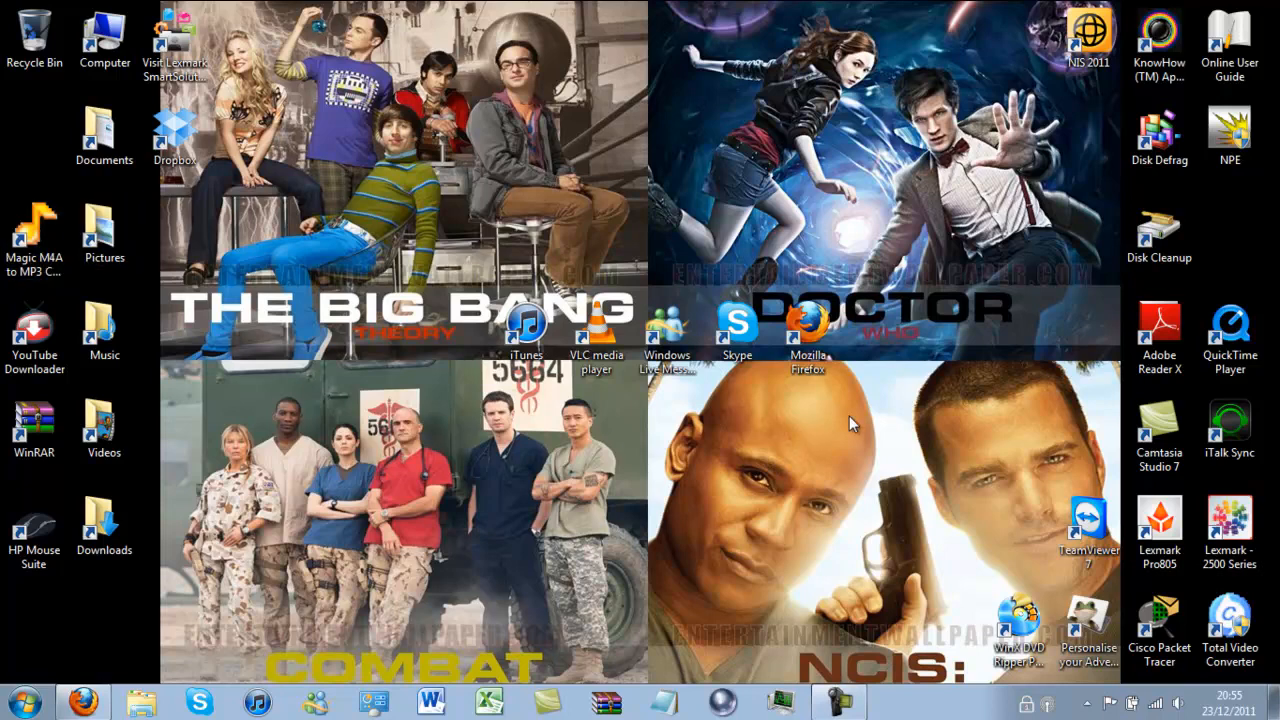
pyautogui.click(1160, 340)
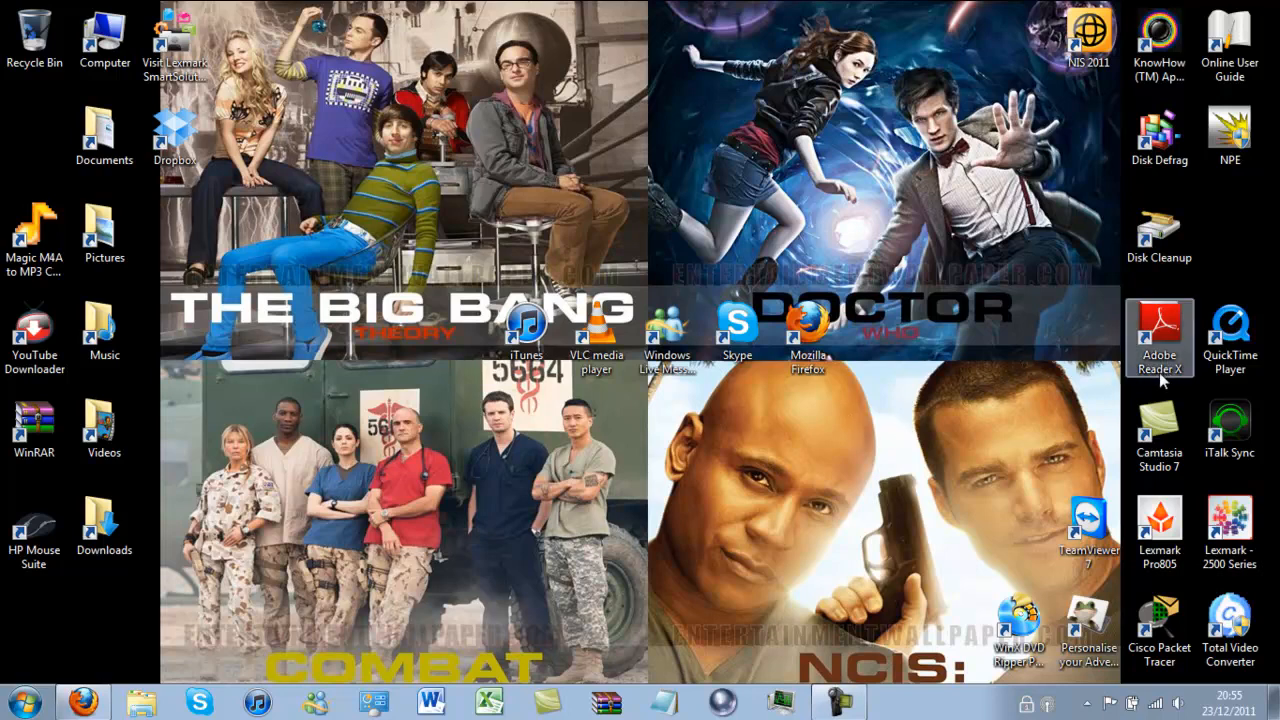
pyautogui.moveTo(1064, 370)
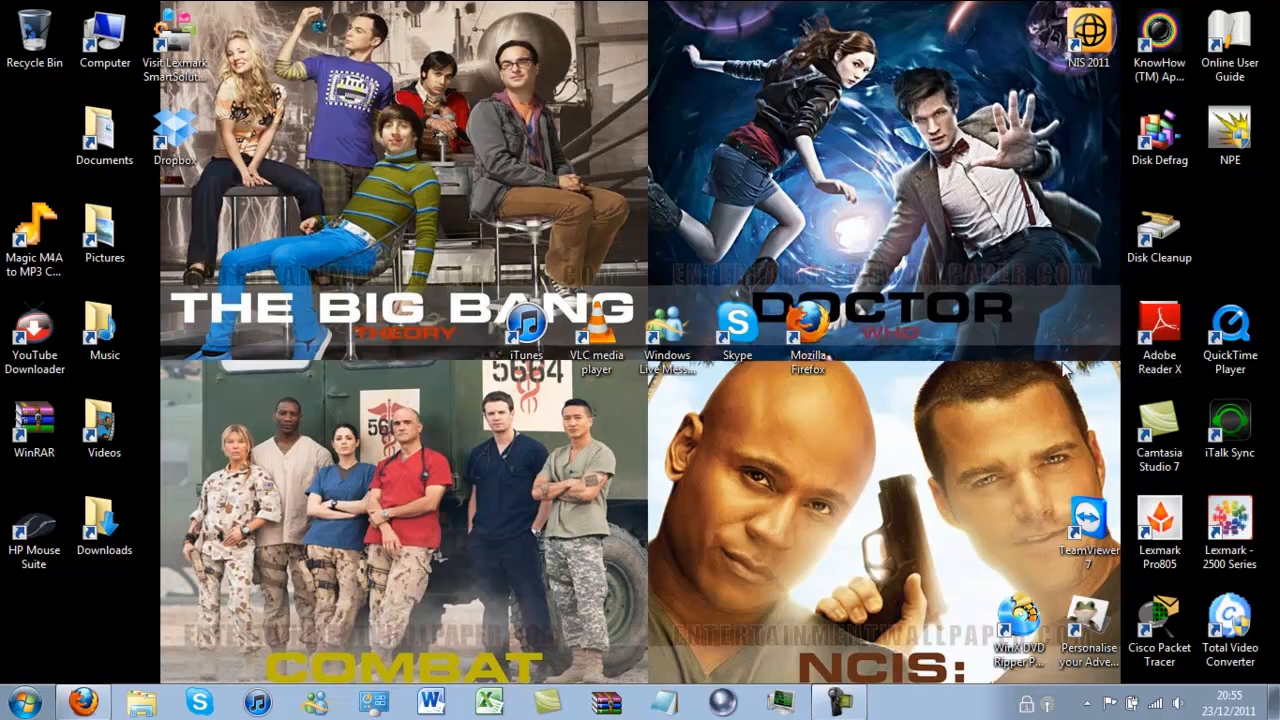